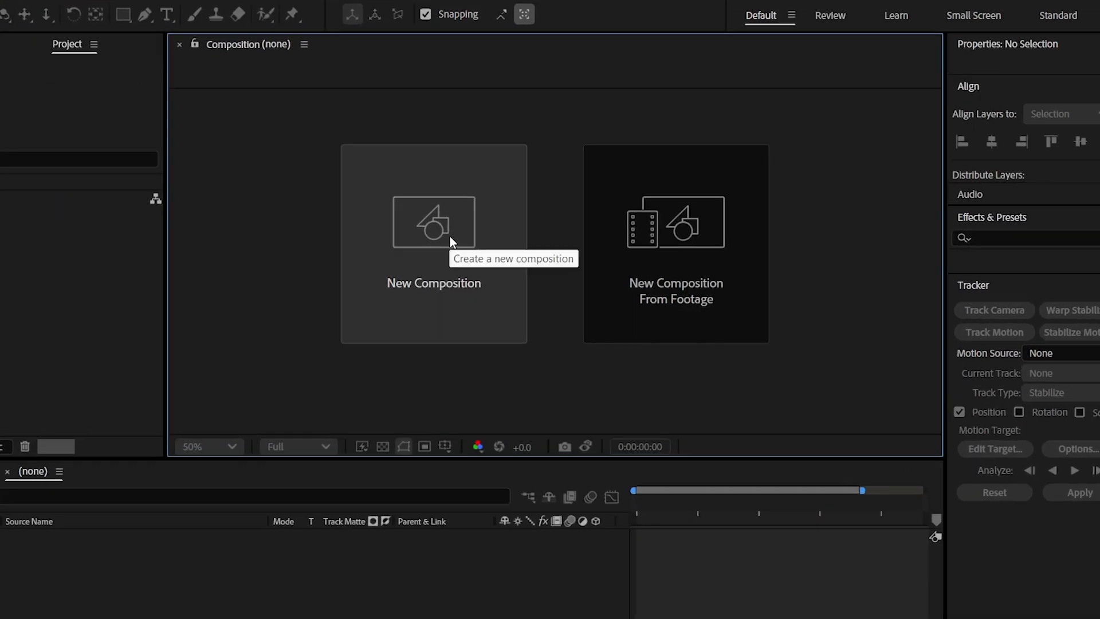
Create a new composition with a white HOW TO text layer centred in frame
{"action": "left_click", "coordinate": [434, 232]}
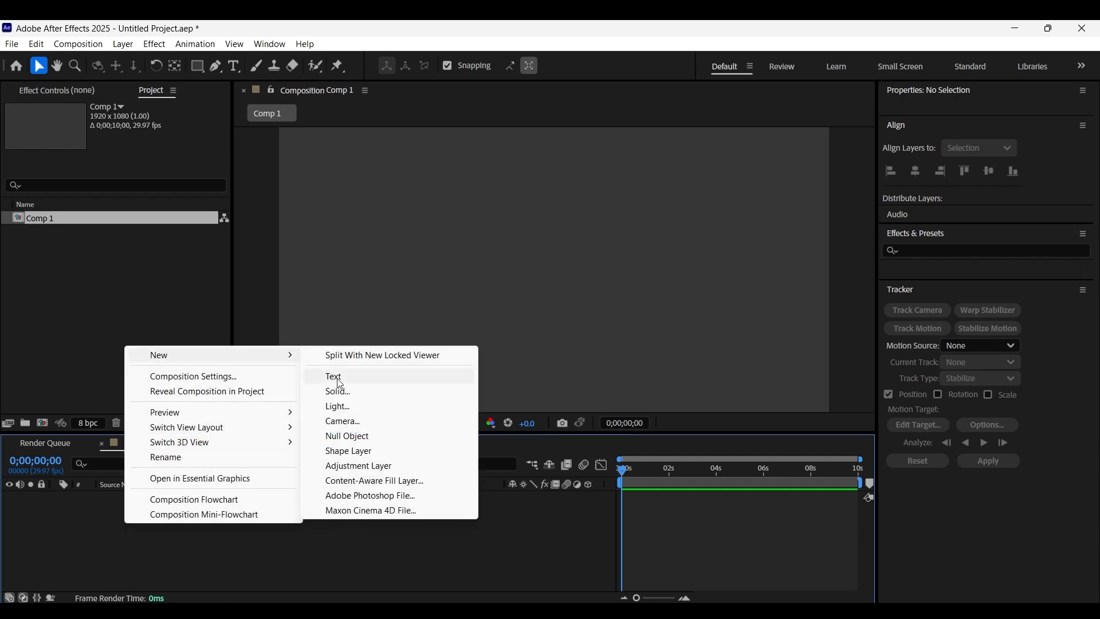
{"action": "left_click", "coordinate": [334, 376]}
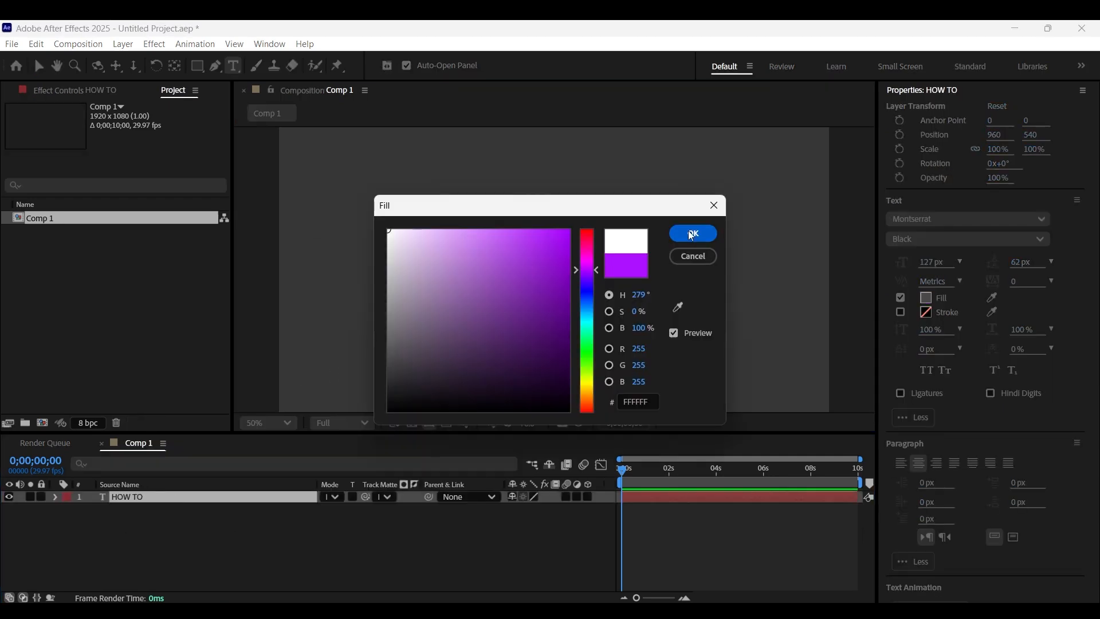
{"action": "left_click", "coordinate": [691, 233]}
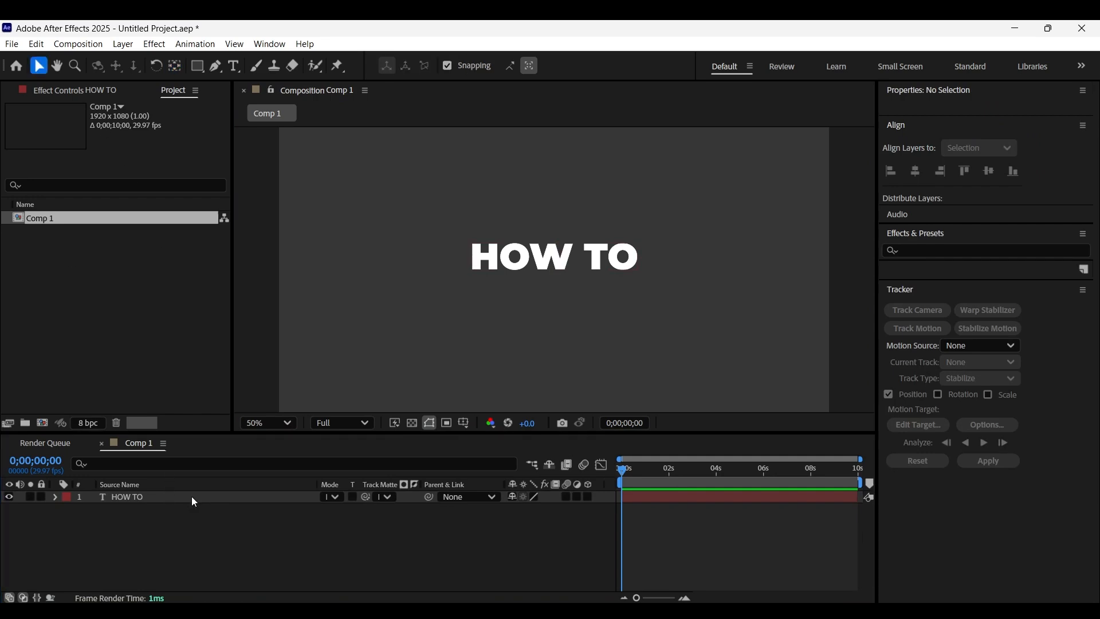
Duplicate HOW TO into CREATE, 3D TYPOGRAPHY and ANIMATION 3D layers parented in a chain
{"action": "key", "text": "ctrl+d"}
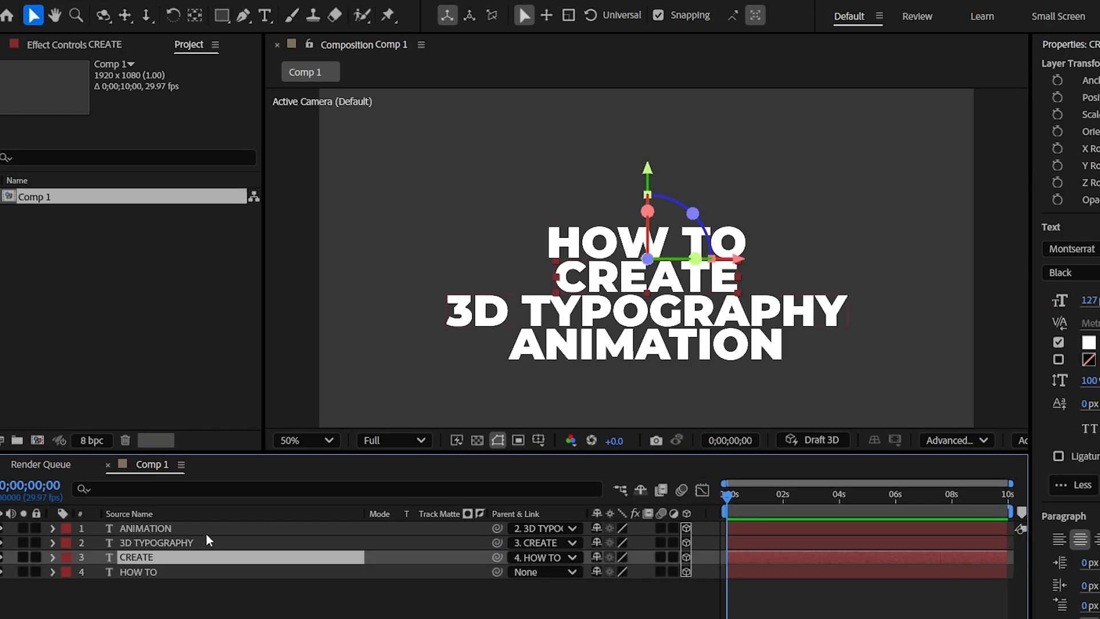
Rotate the later word layers 90° on X and orbit to check the cube fold
{"action": "left_click", "coordinate": [52, 542]}
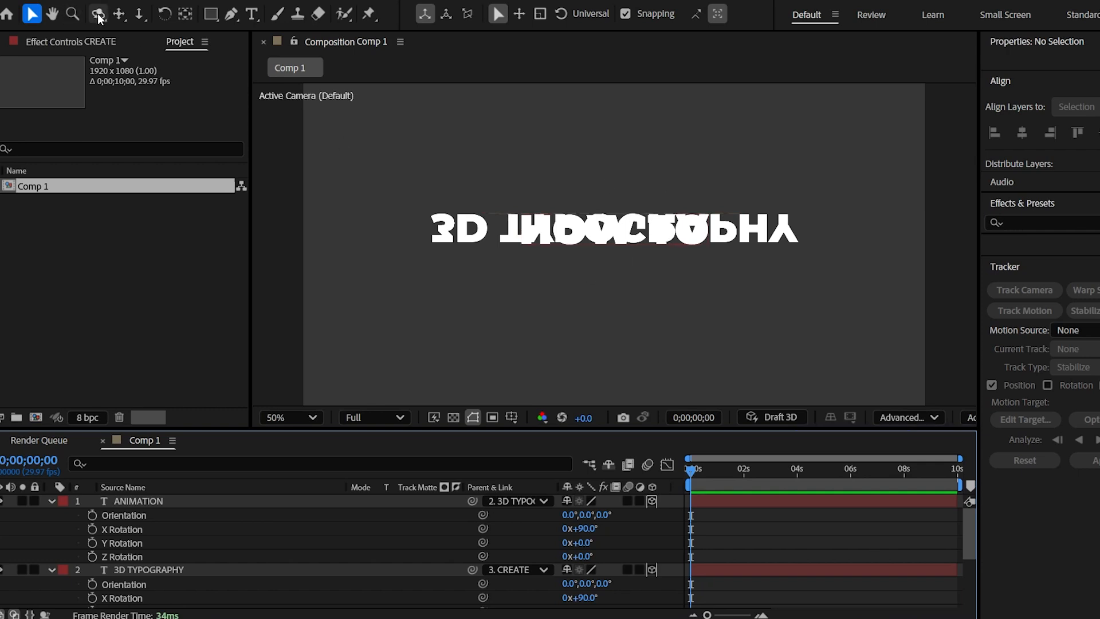
{"action": "left_click", "coordinate": [96, 14]}
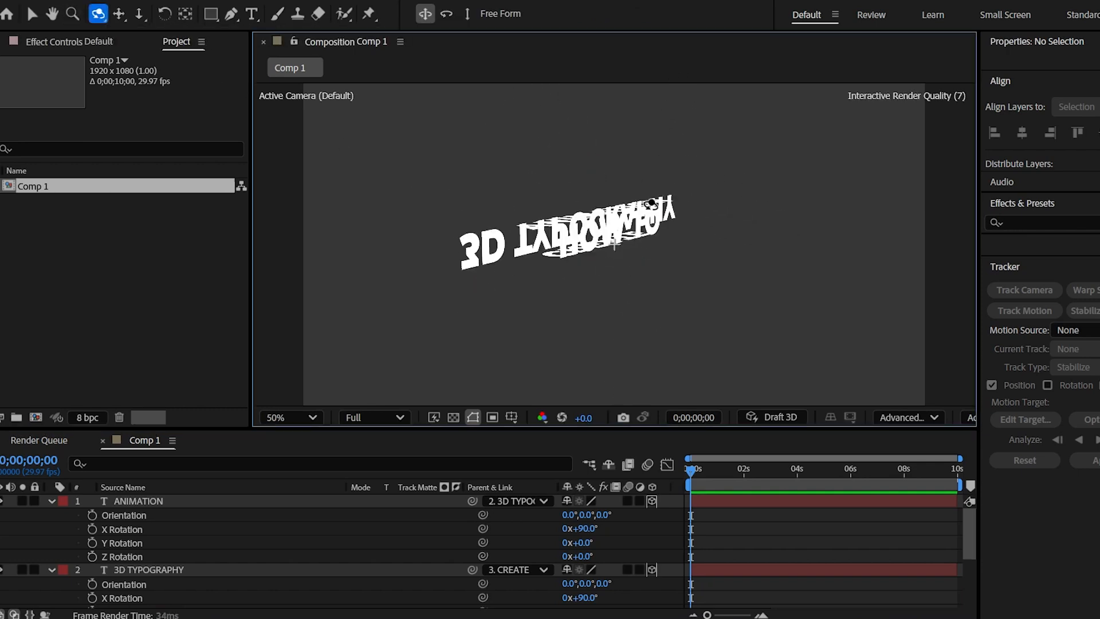
{"action": "left_click", "coordinate": [306, 95]}
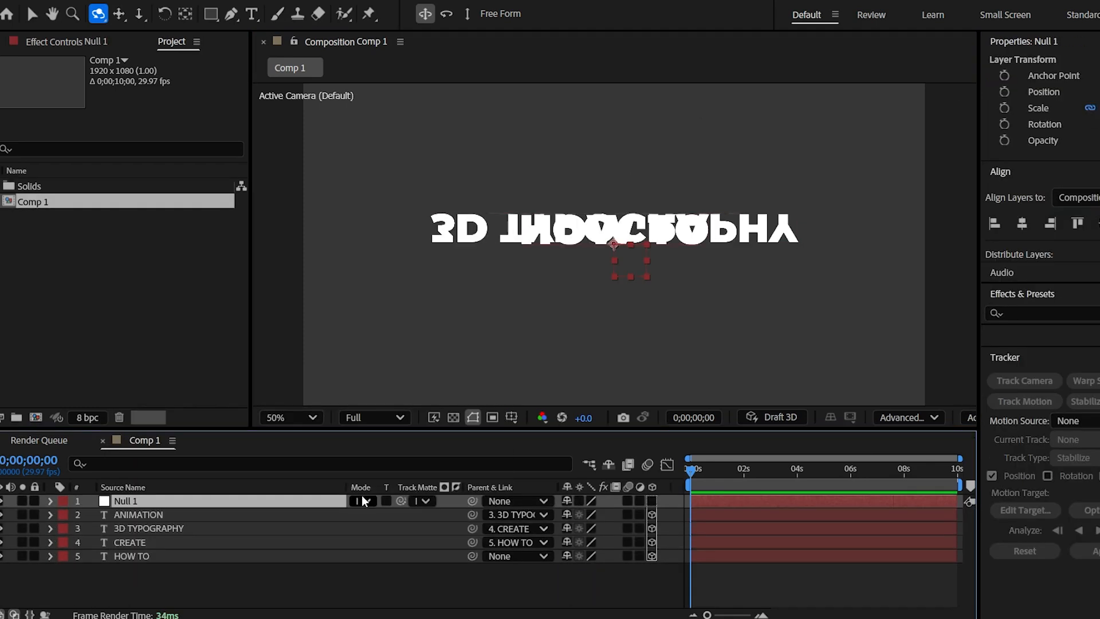
Add a 3D Null 1 layer and parent HOW TO to it
{"action": "left_click", "coordinate": [30, 13]}
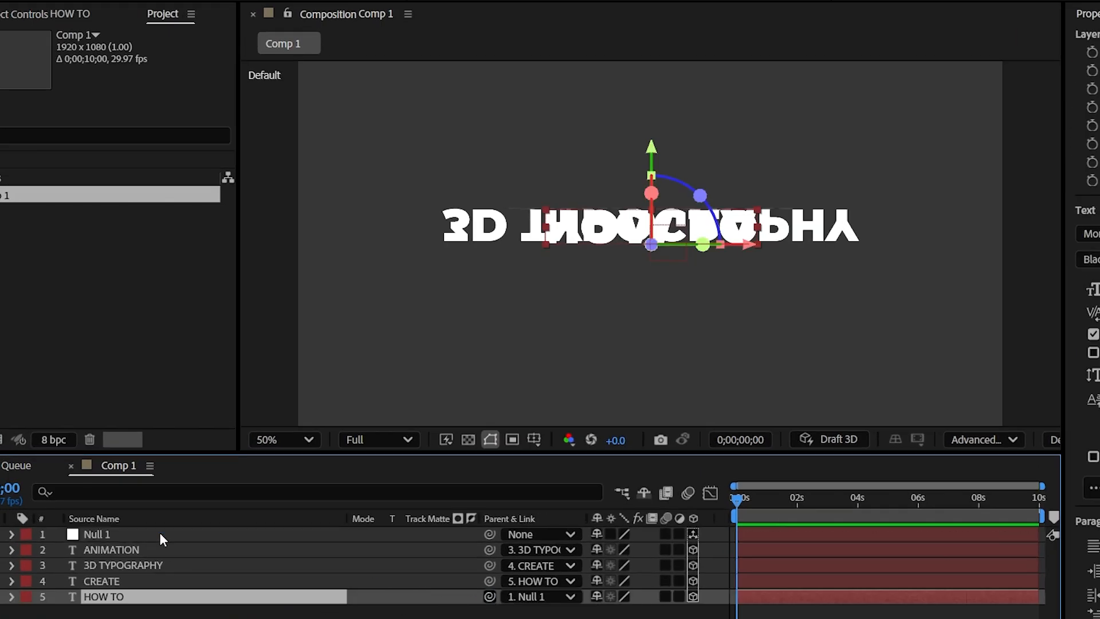
{"action": "left_click", "coordinate": [95, 534]}
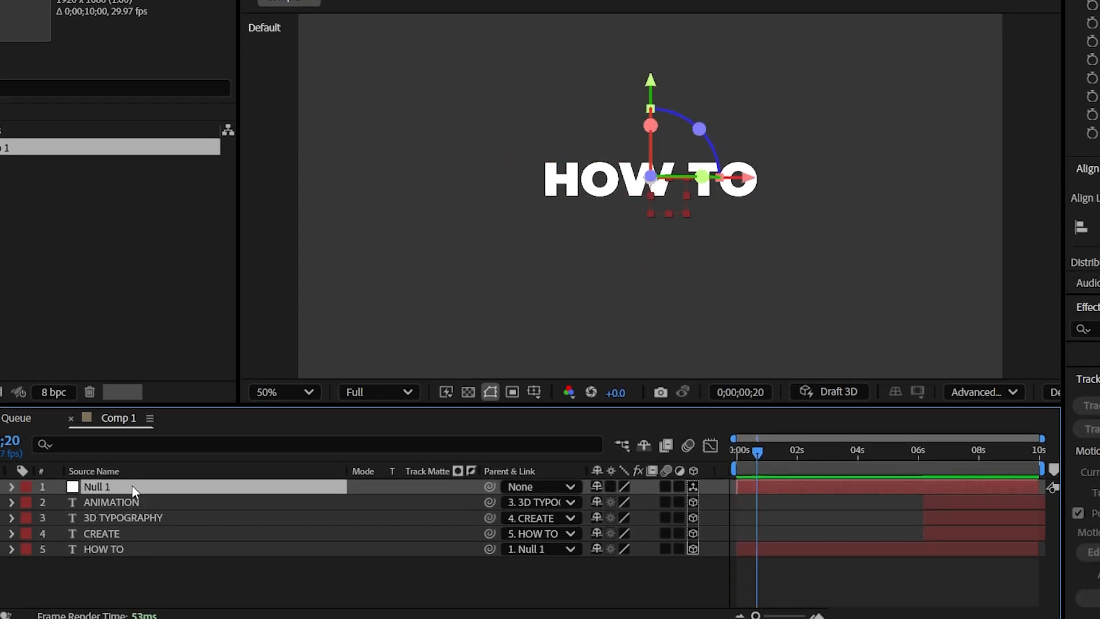
Keyframe Null 1's X Rotation from 0 to -90° so the cube flips to CREATE
{"action": "left_click", "coordinate": [12, 486]}
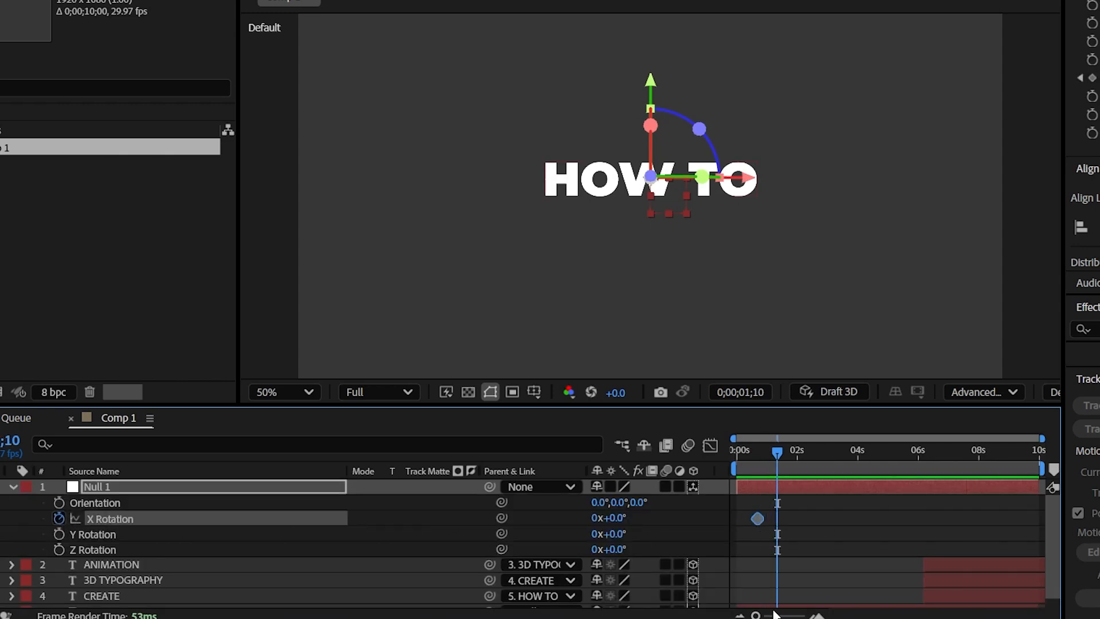
{"action": "double_click", "coordinate": [608, 518]}
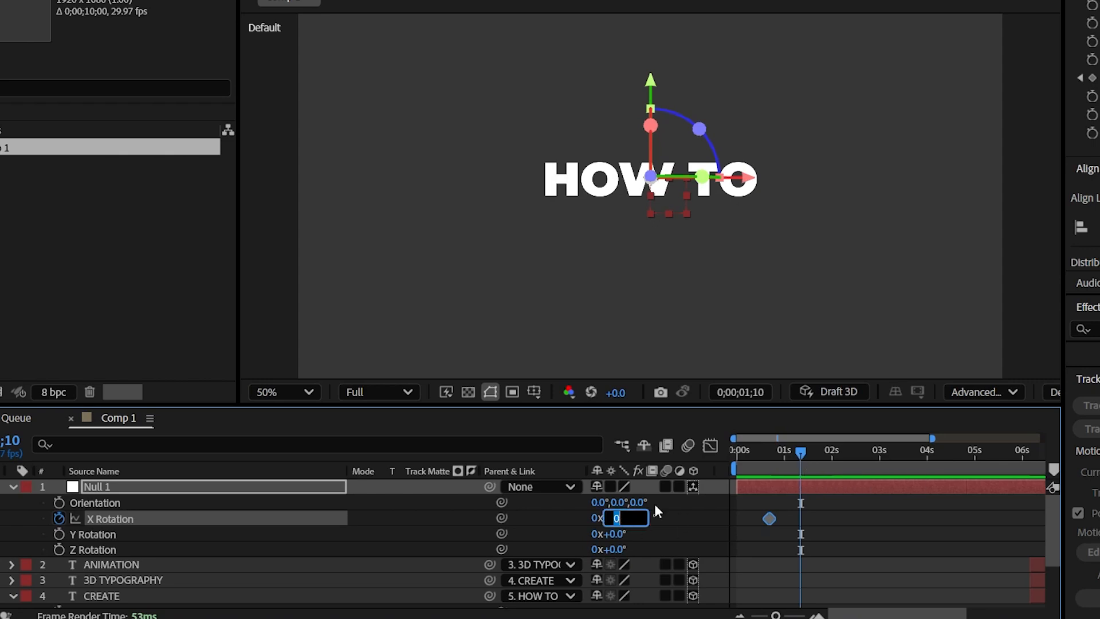
{"action": "type", "text": "-90"}
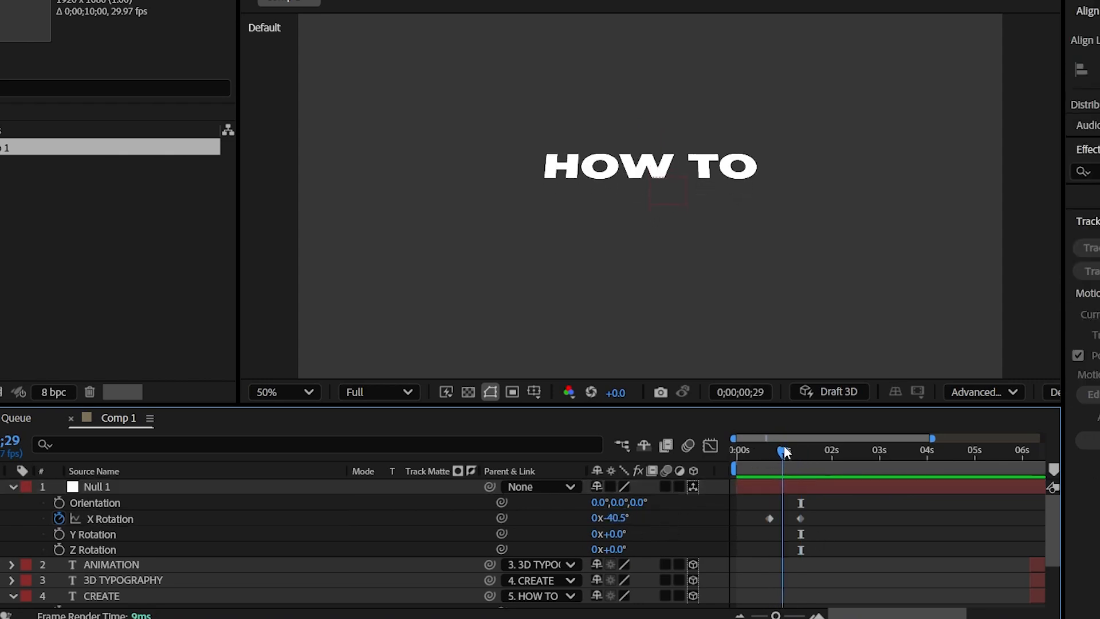
{"action": "left_click_drag", "start_coordinate": [784, 452], "coordinate": [800, 452]}
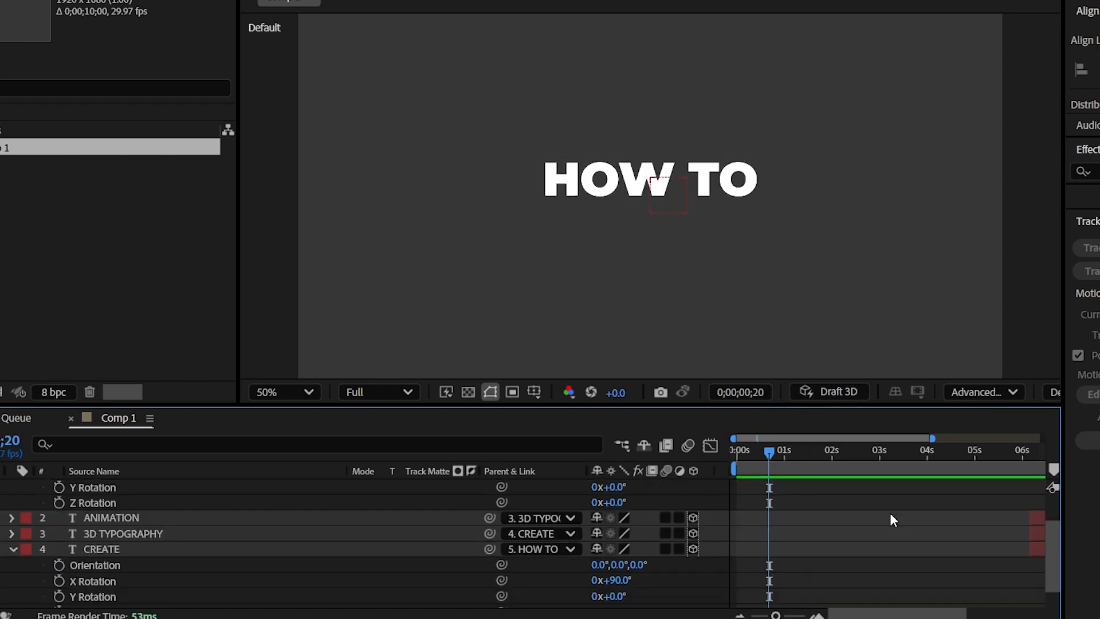
{"action": "left_click", "coordinate": [102, 549]}
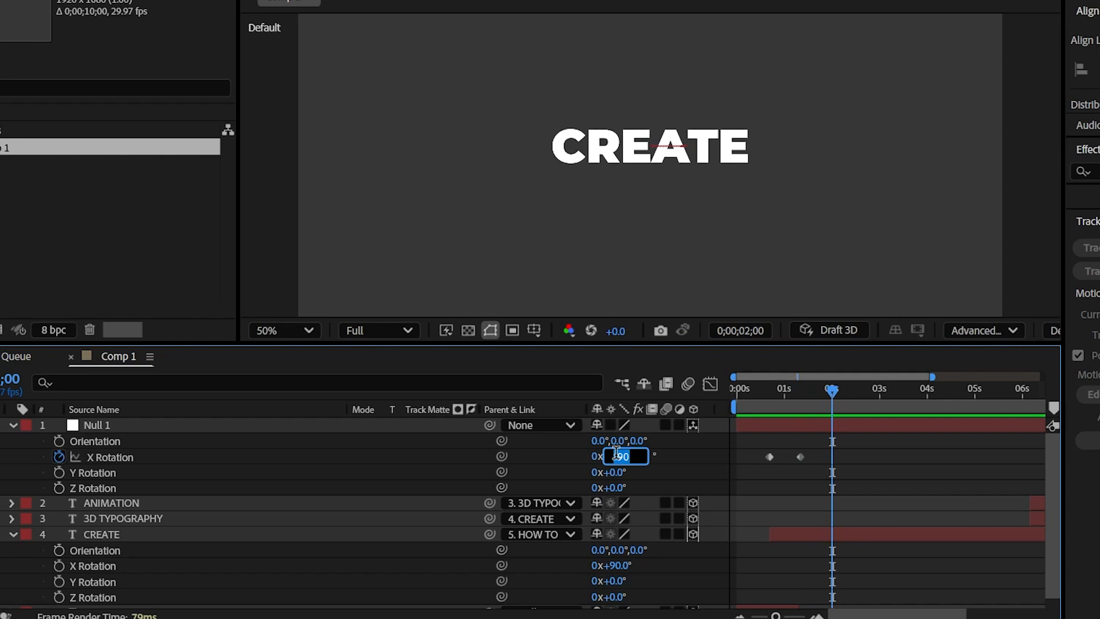
{"action": "type", "text": "-180"}
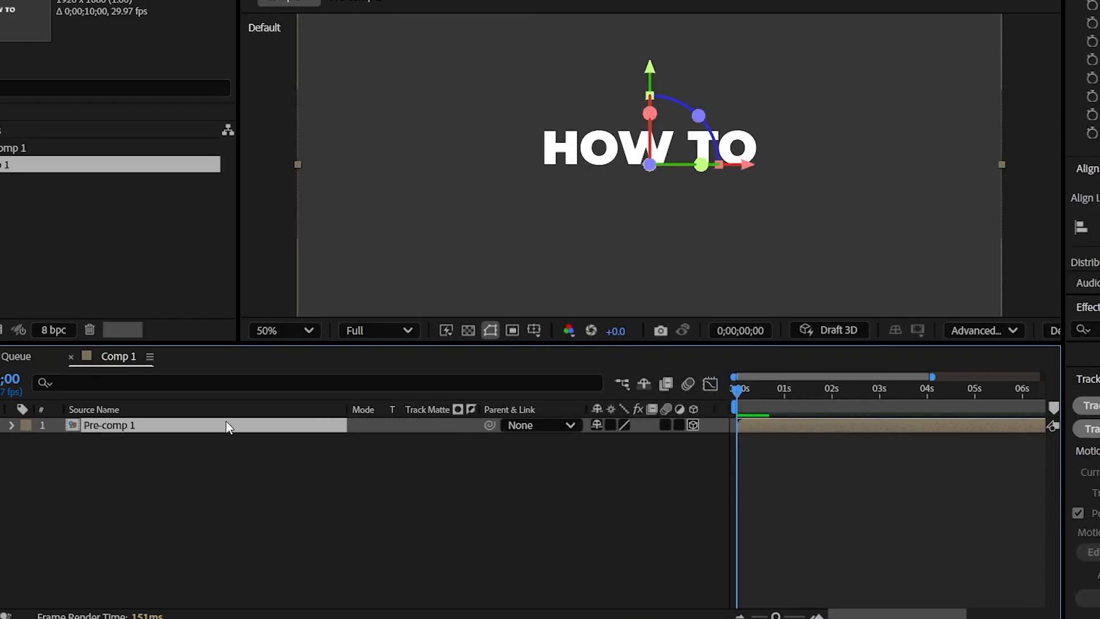
Keyframe X, Y and Z Rotation wobble on Pre-comp 1, then view its staggered word layers
{"action": "left_click", "coordinate": [11, 424]}
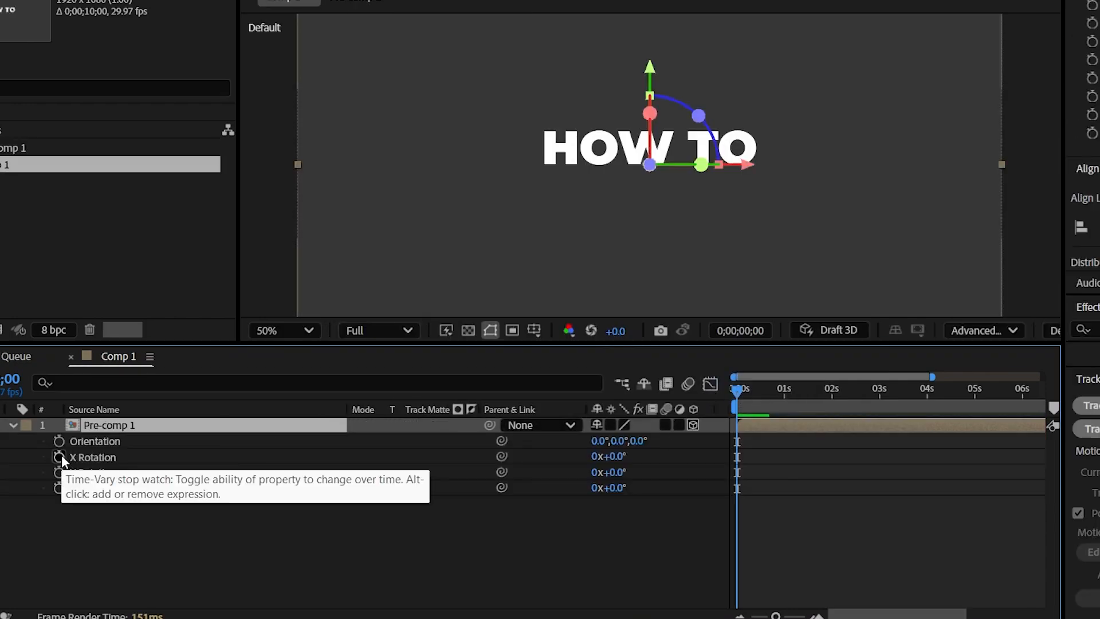
{"action": "left_click", "coordinate": [59, 457]}
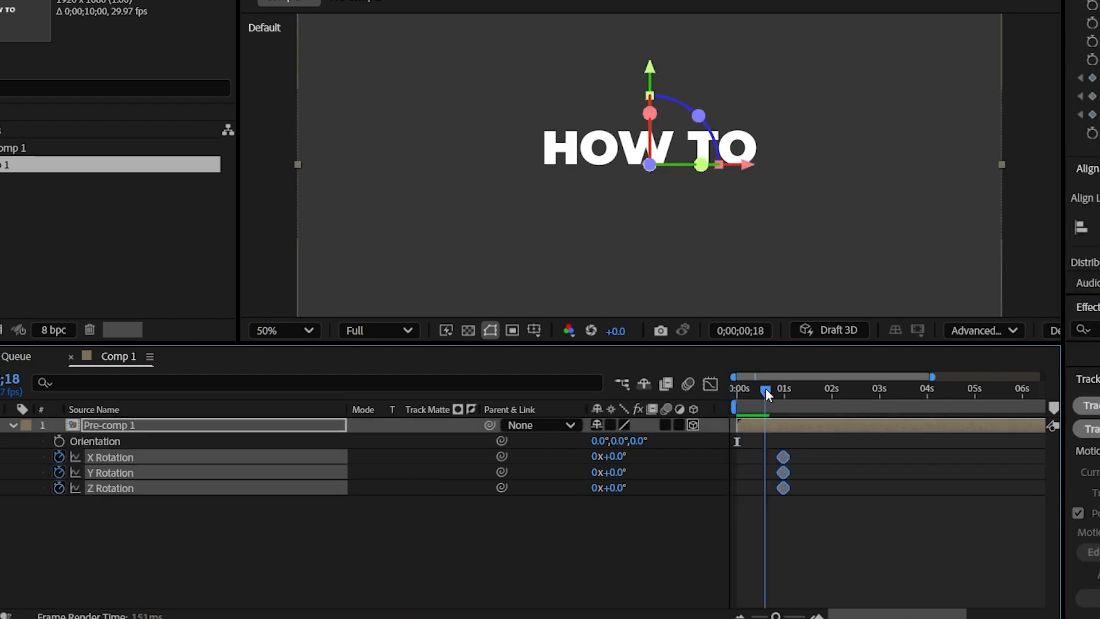
{"action": "left_click_drag", "start_coordinate": [763, 389], "coordinate": [799, 388]}
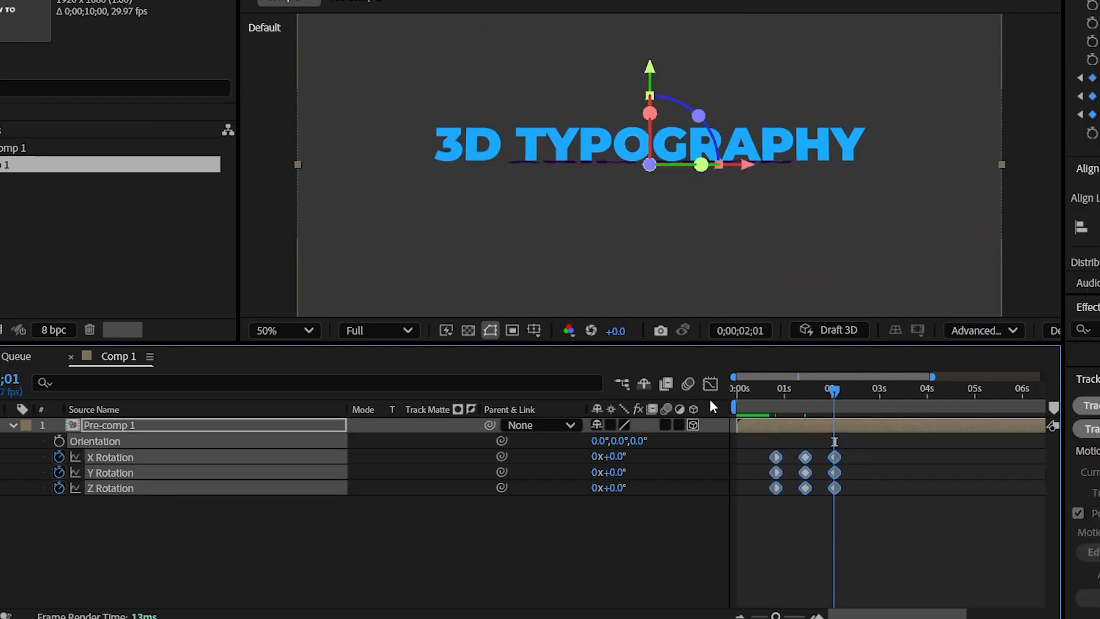
{"action": "left_click", "coordinate": [710, 384]}
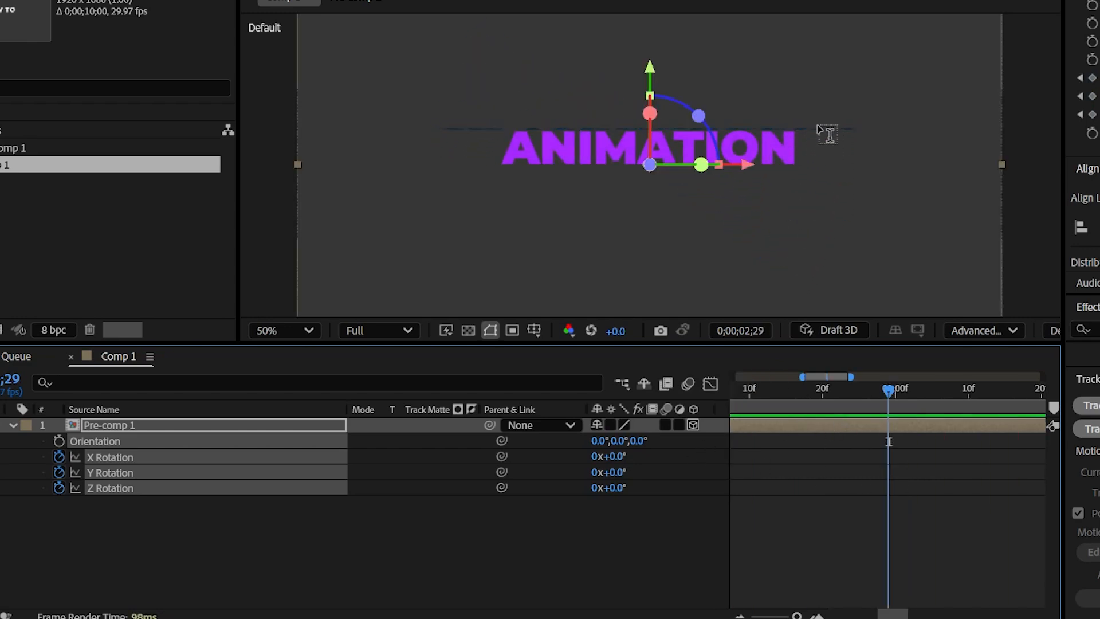
{"action": "left_click", "coordinate": [231, 356]}
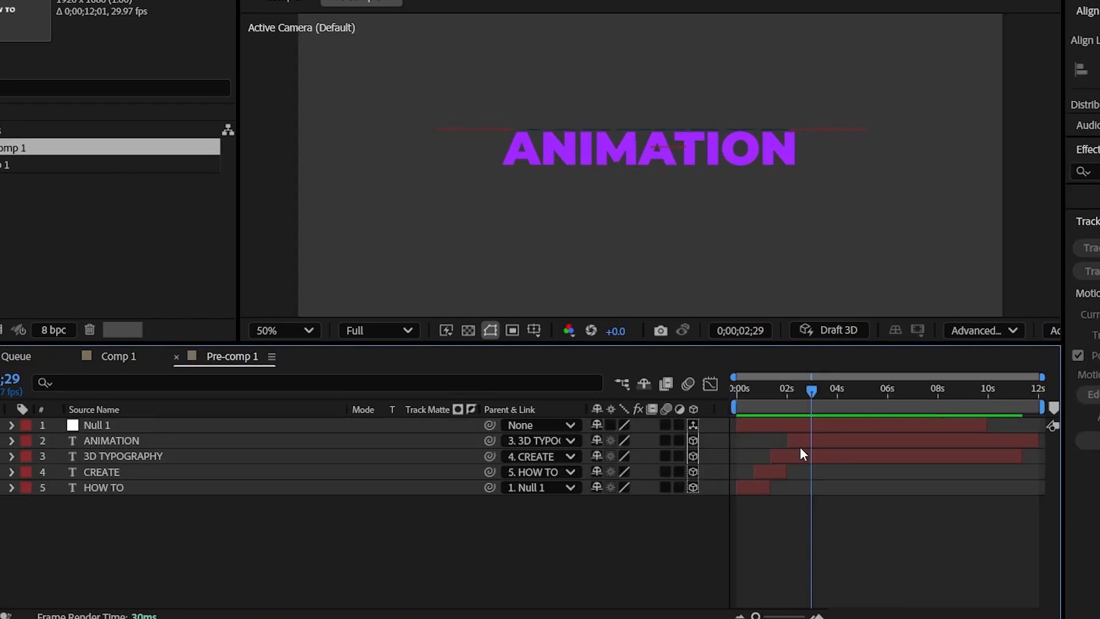